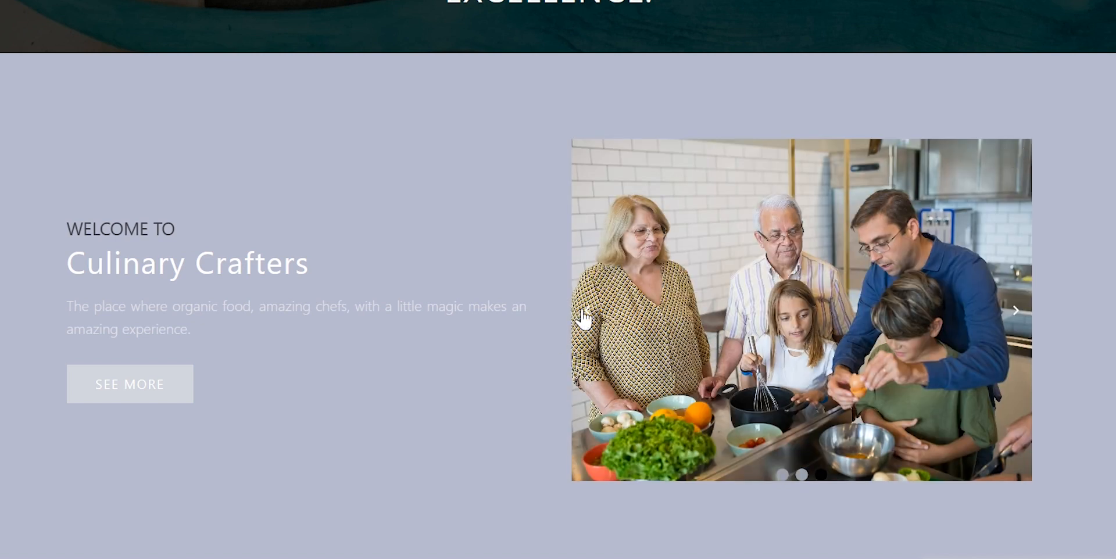
Advance the Culinary Crafters slider to the plated dish photo with the right arrow
left_click(1018, 311)
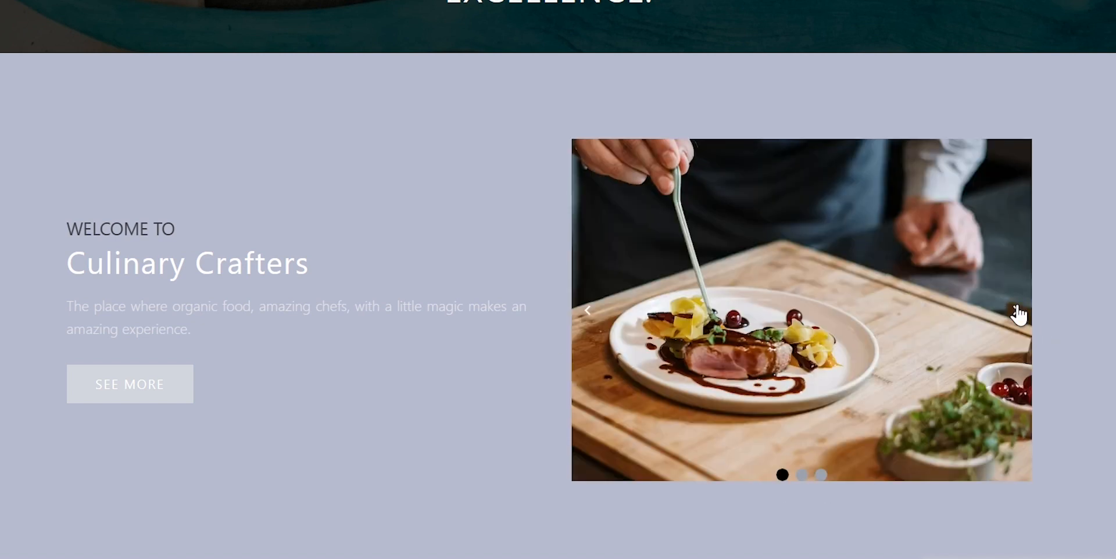
mouse_move(782, 476)
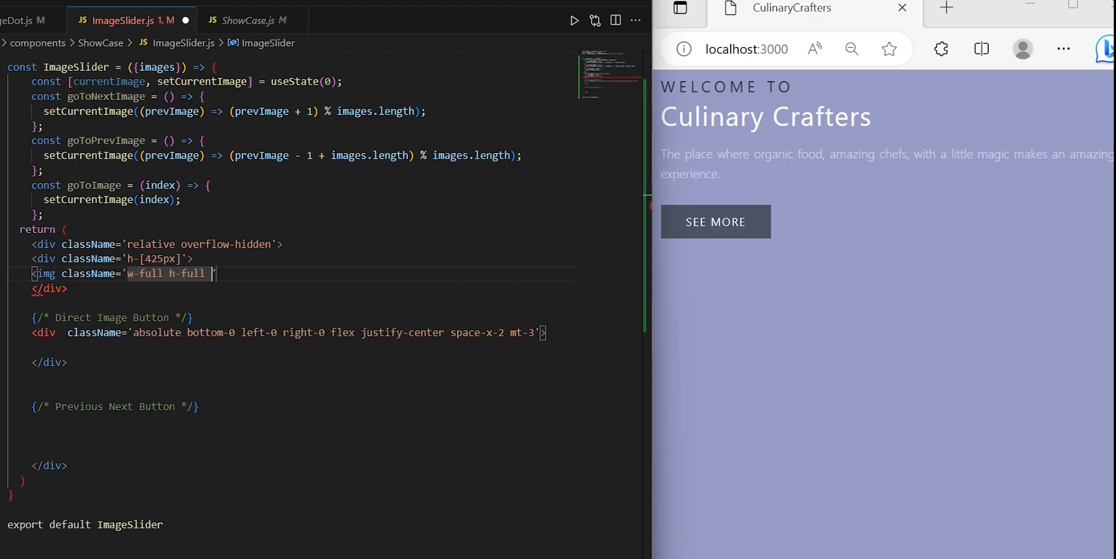
Give the img an object-cover class and src={images[currentImage]}, then start mapping images
type("object-cover' src")
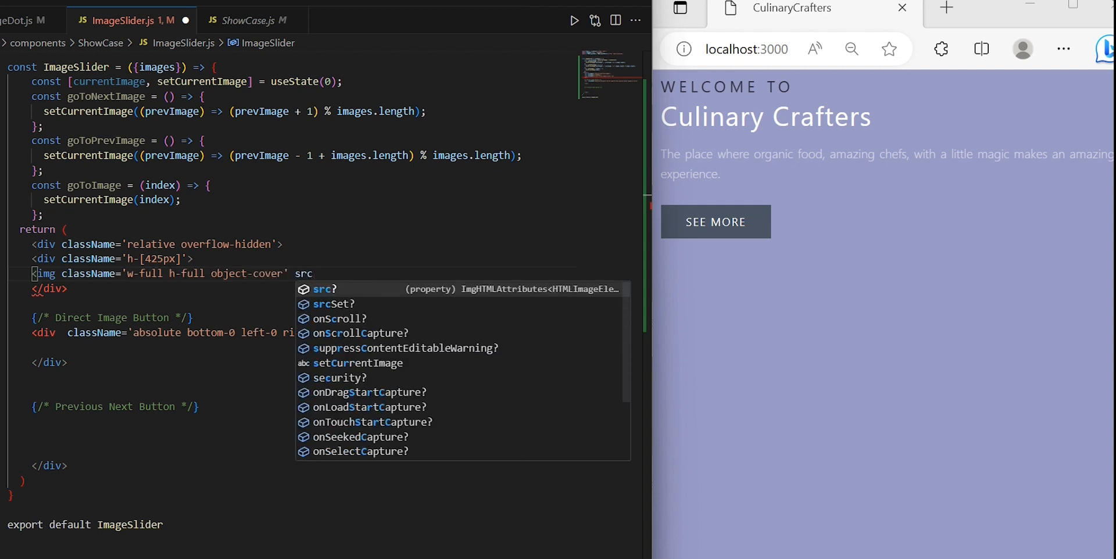
type("={images[currentImage]} alt='pic' />")
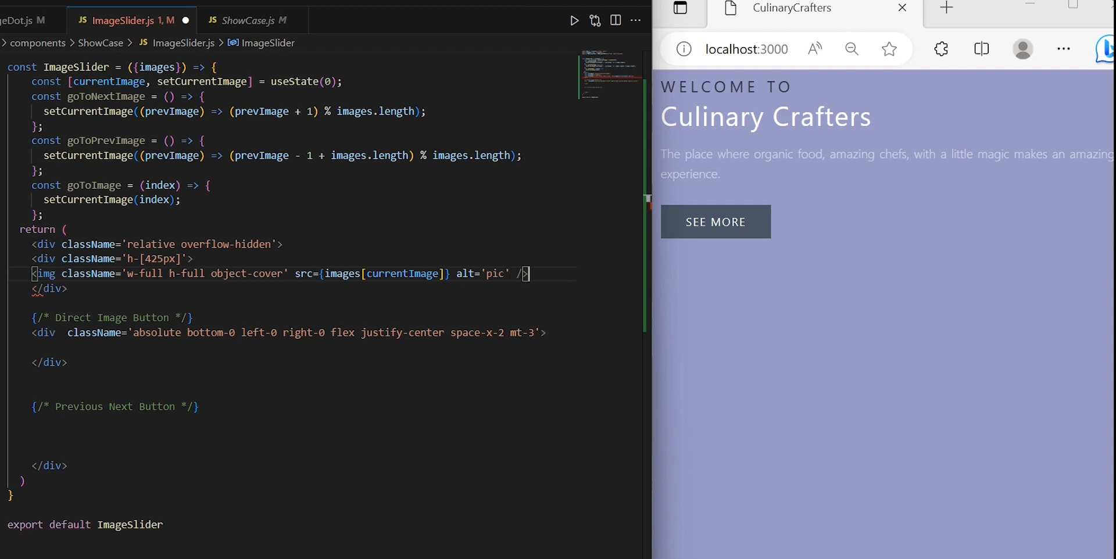
type("images.map((_, index) => ())}")
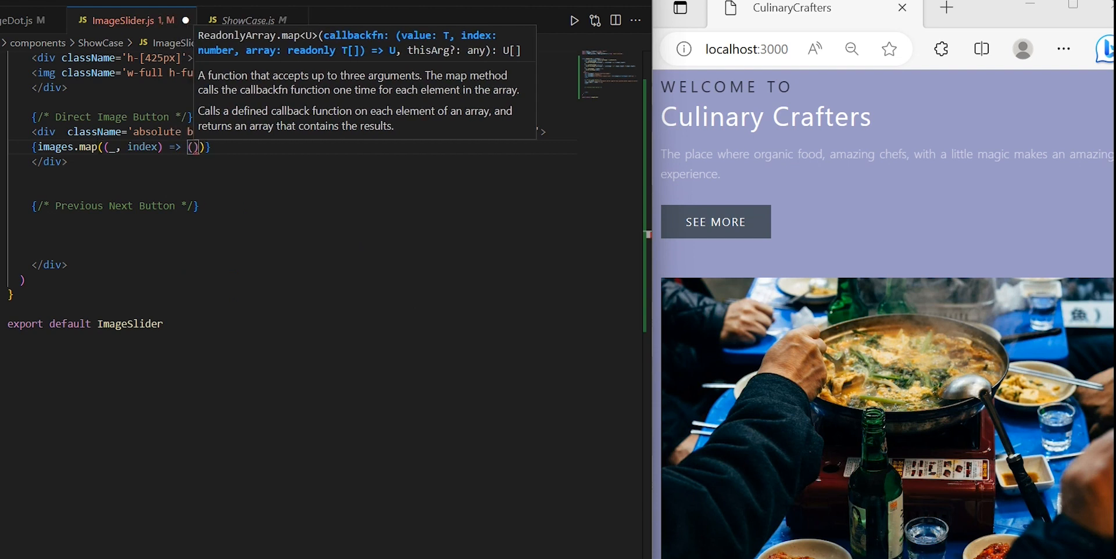
Start an <ImageDot> in the map and check ImageDot.js for its active colour props
type("<ImageDot")
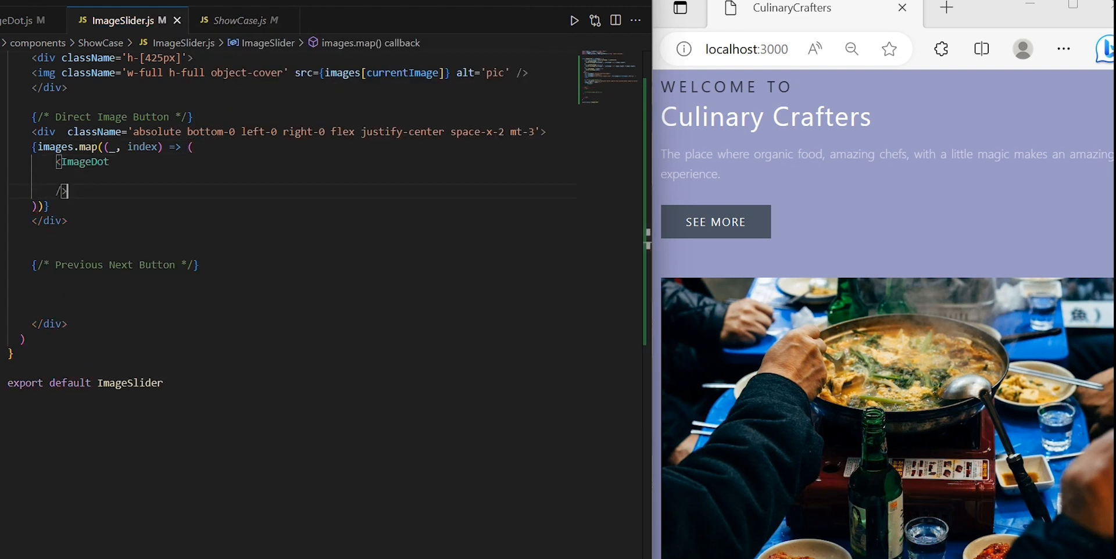
left_click(24, 19)
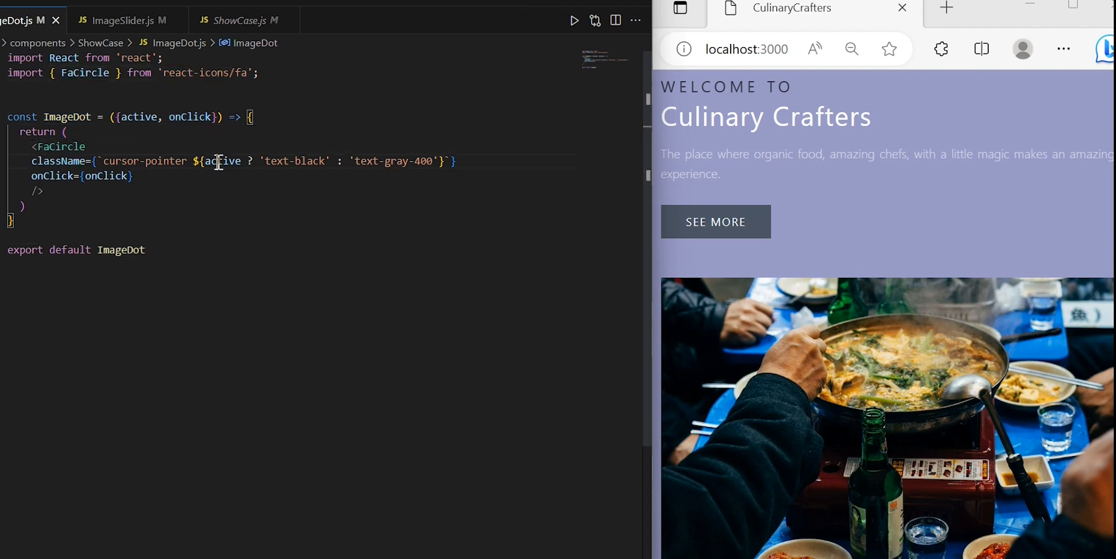
double_click(294, 160)
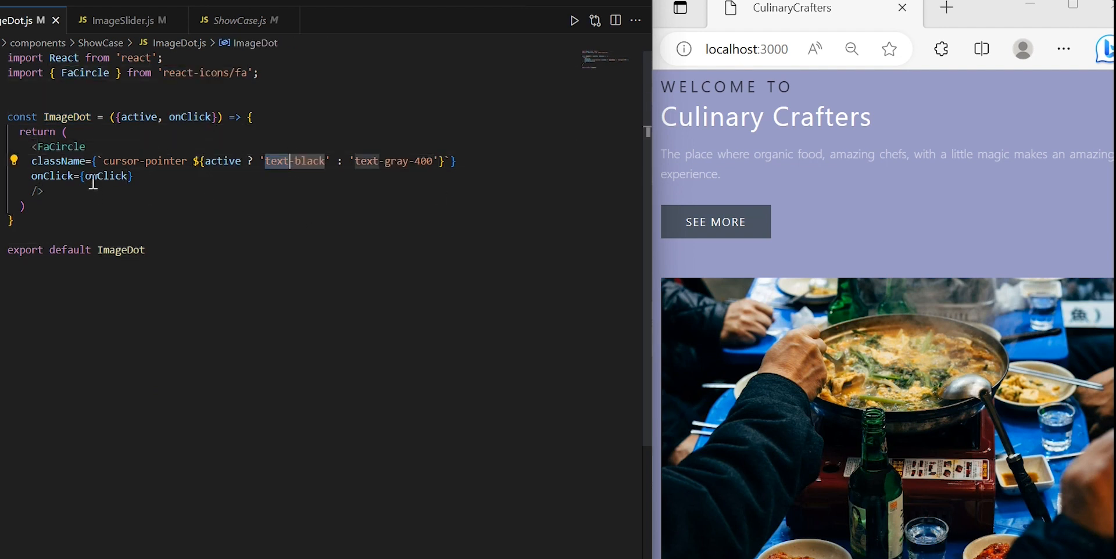
left_click(123, 19)
type("key={")
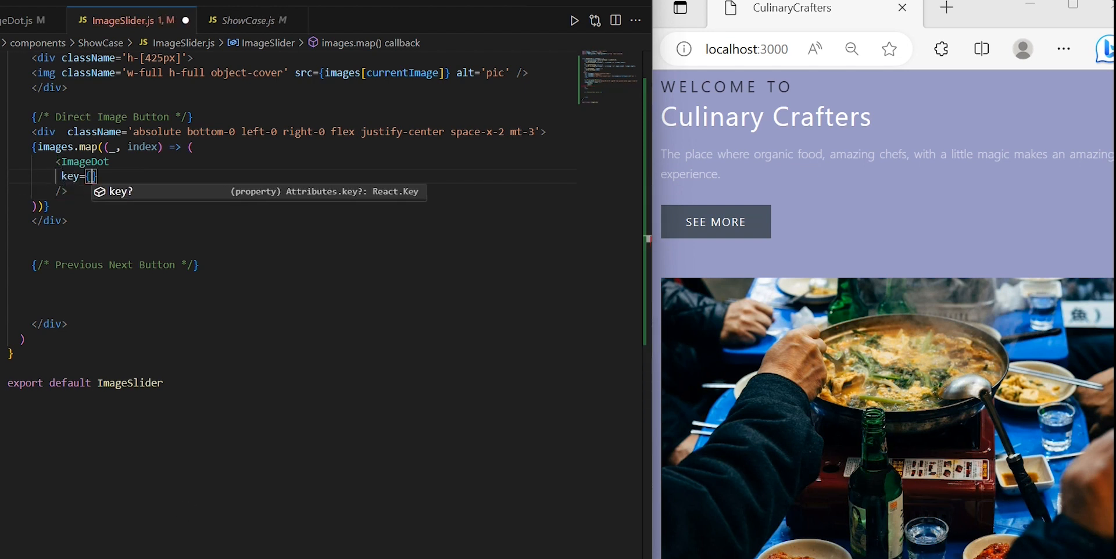
Give ImageDot key={index}, active={index === currentImage} and onClick goToImage(index), then begin a button
type("index")
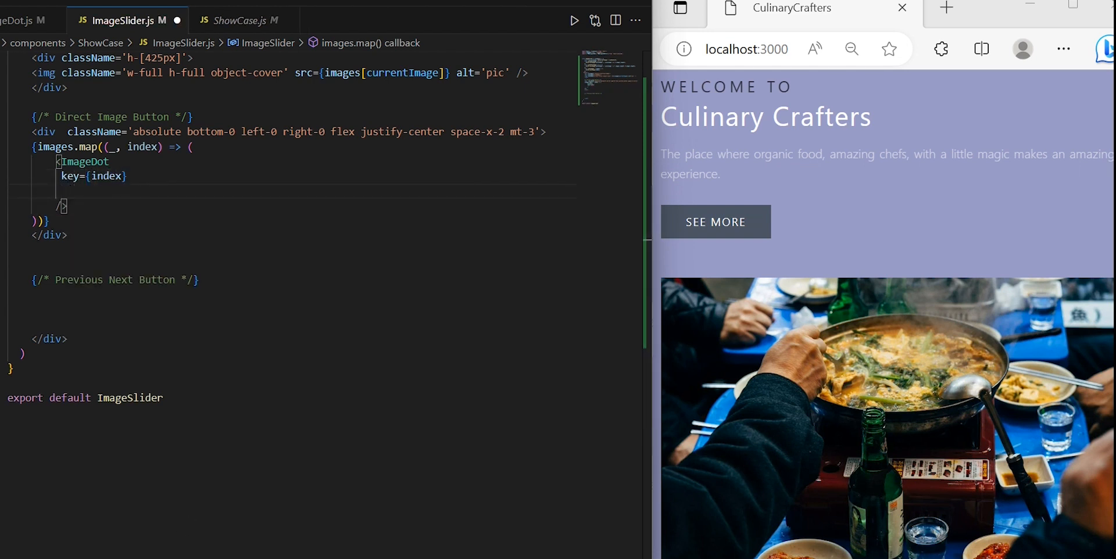
type("active={index === currentImage")
type("onClick={")
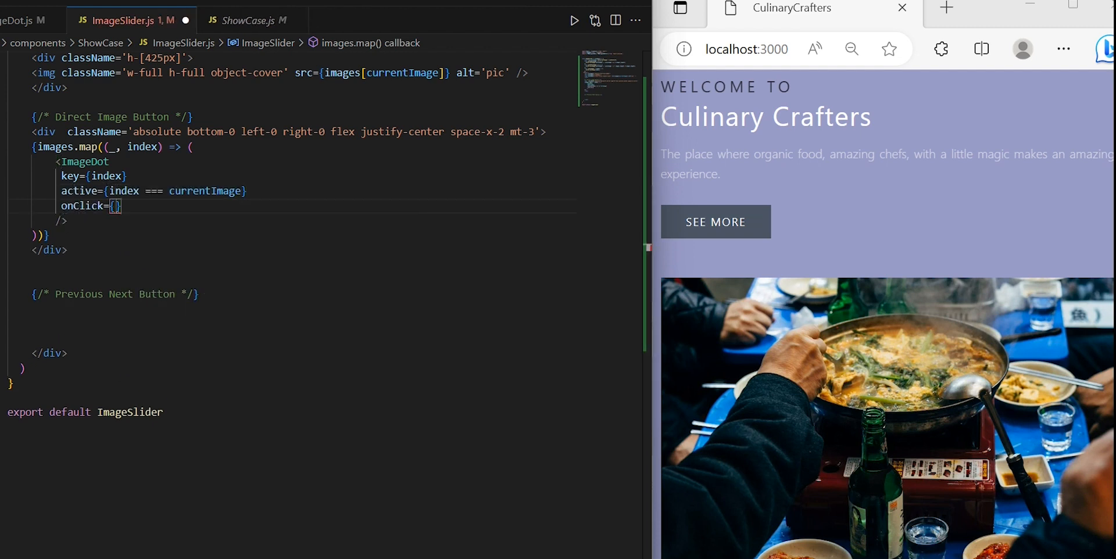
type("() => goToImage(index")
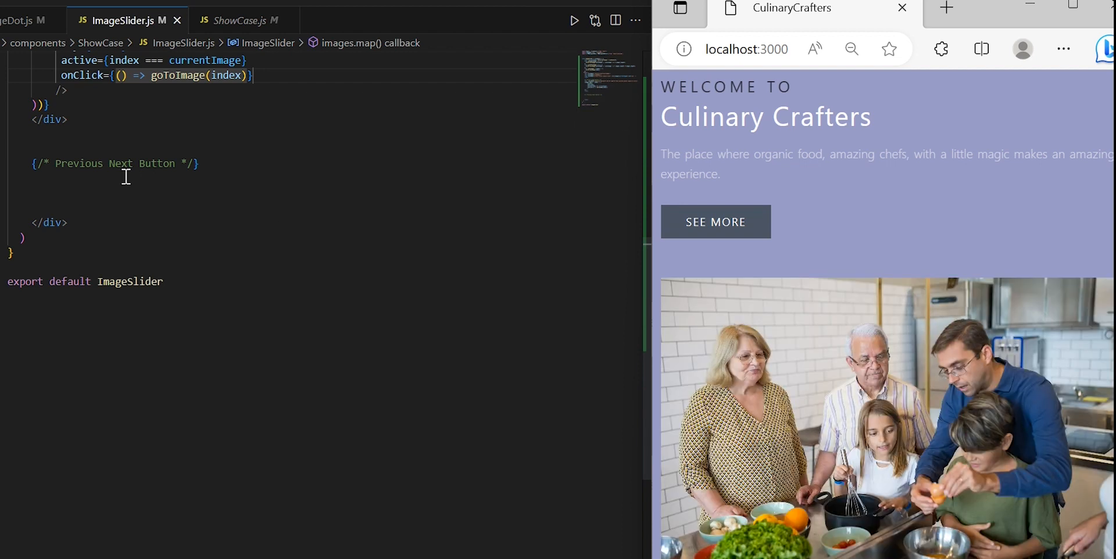
type("<button")
type("className='absolute lef")
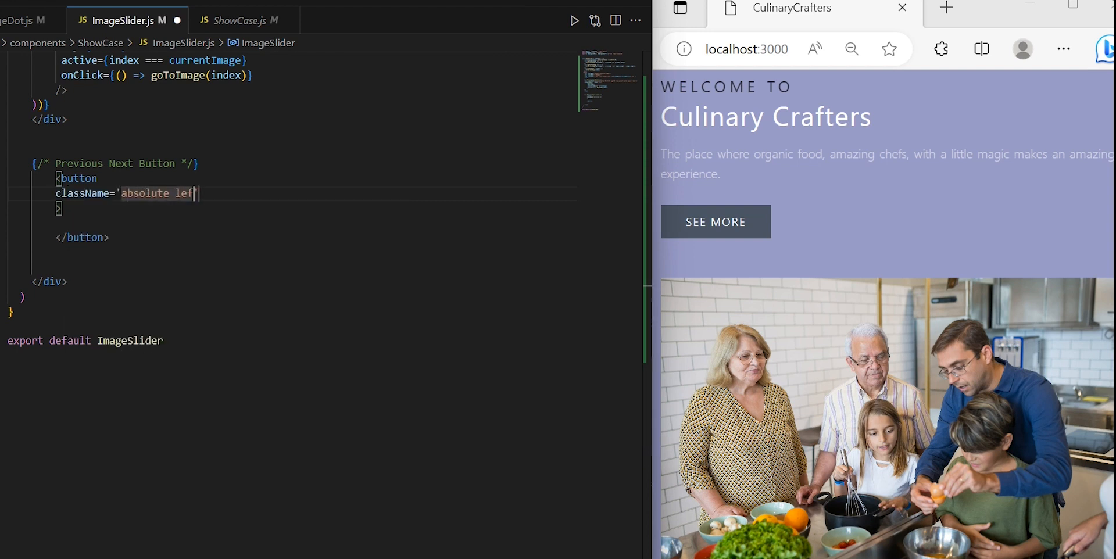
Style the previous button absolute left-0 top-1/2 -translate-y-1/2 px-2 text-white
type("t-0 top")
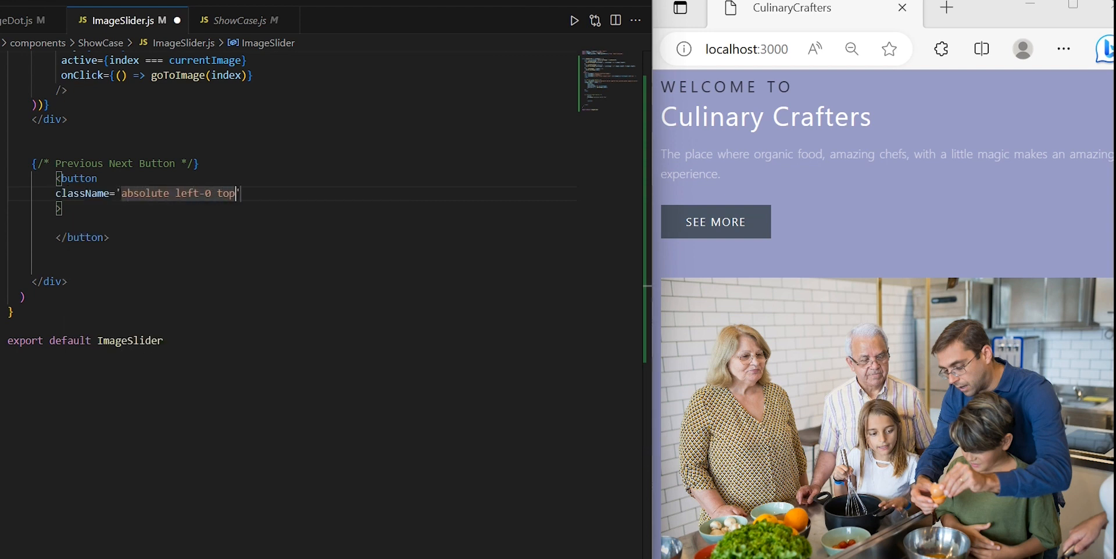
type("-1/2 transform")
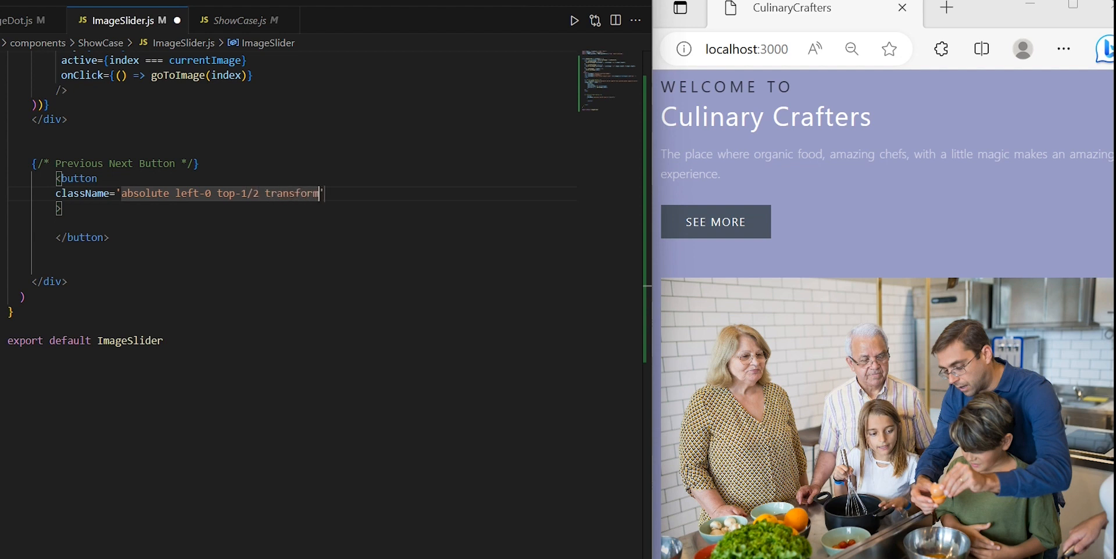
type("-translate-")
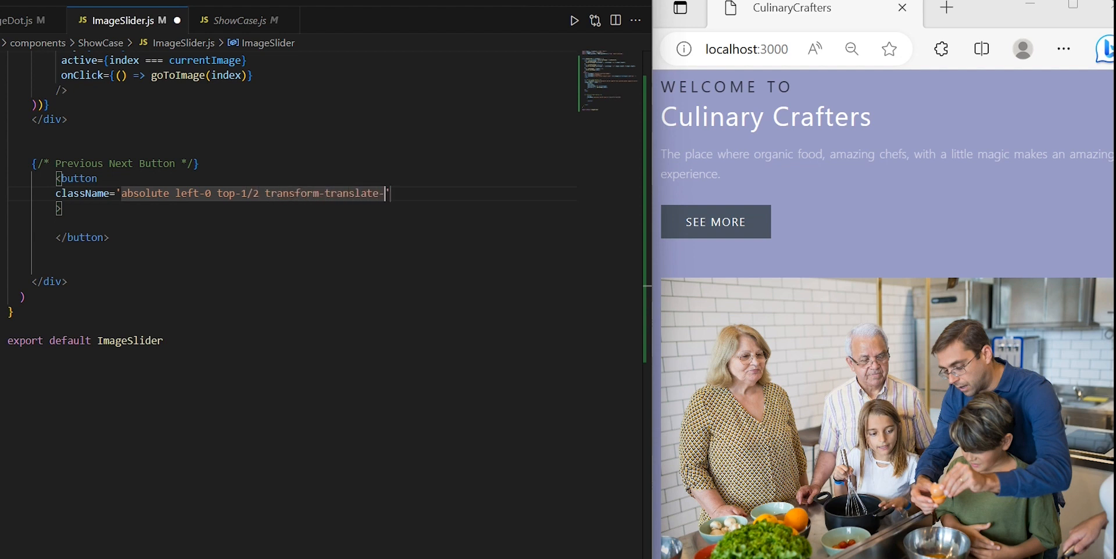
type("7-1/2 px-")
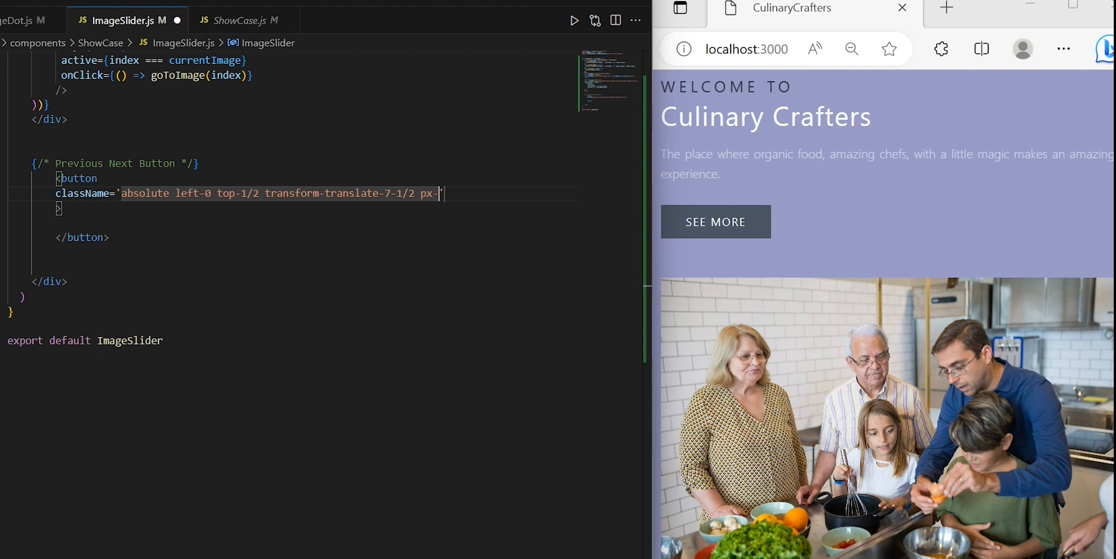
type("2 text-white")
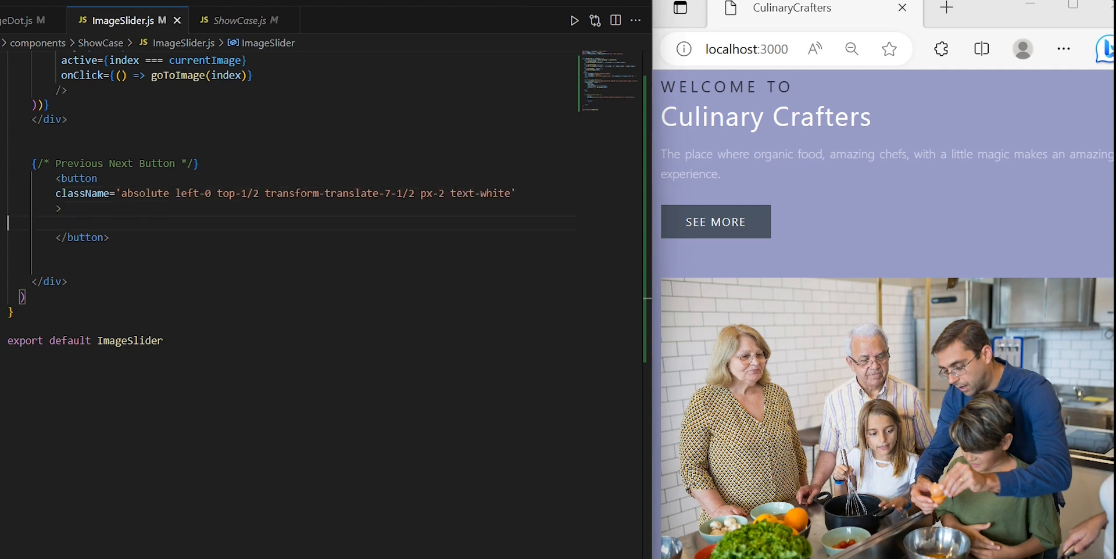
Place an MdNavigateBefore icon inside it with onClick={goToPrevImage}
type("<MdNavigateBefore size={24} />")
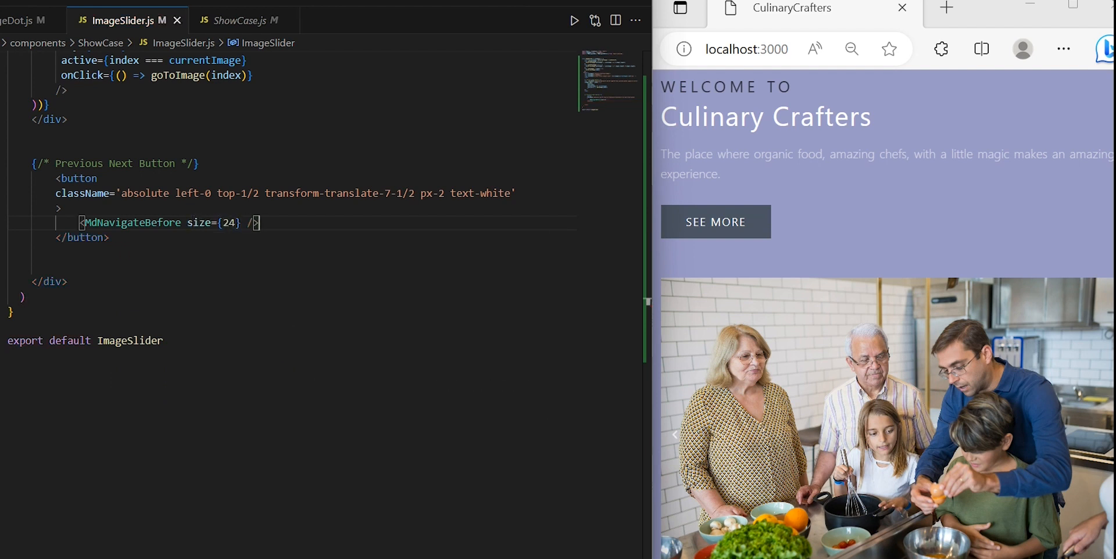
key("Enter")
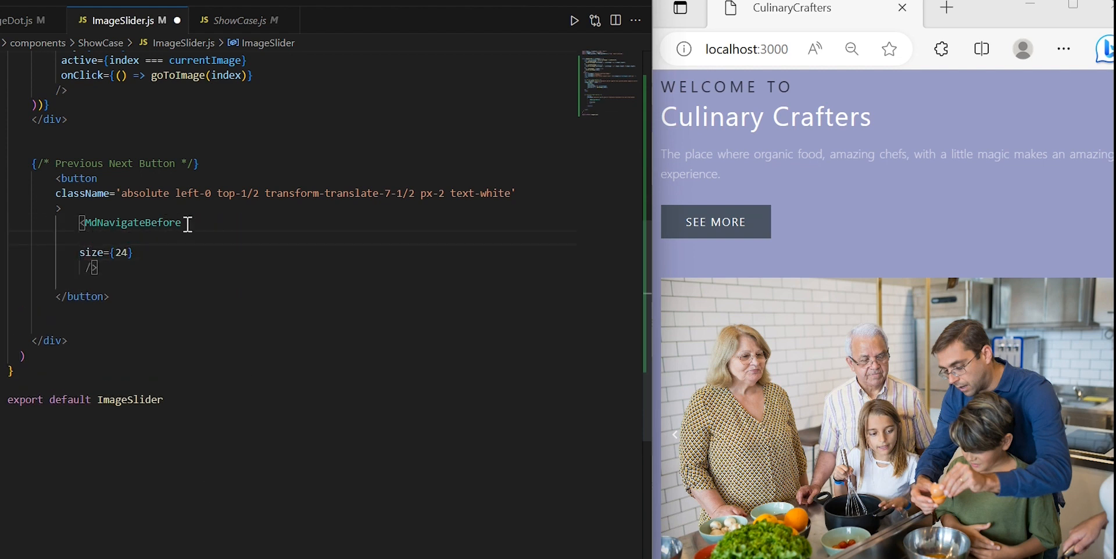
type("onClick={")
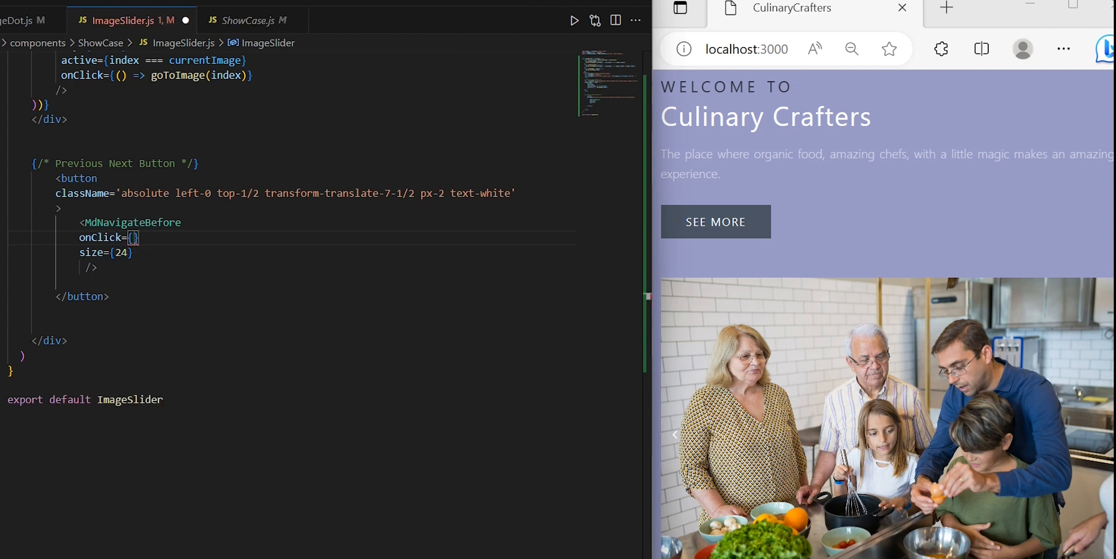
type("goToPrevImage")
type("<button>")
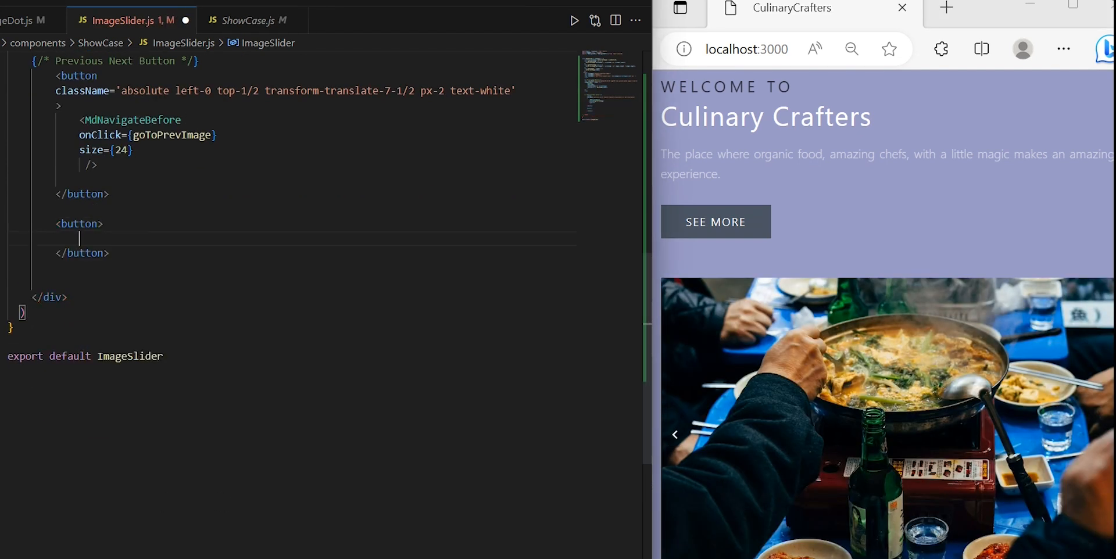
Add a next button classed absolute right-0 top-1/2 translate-y-1/2 px-2 text-white holding MdNavigateNext size 24
type("className=''")
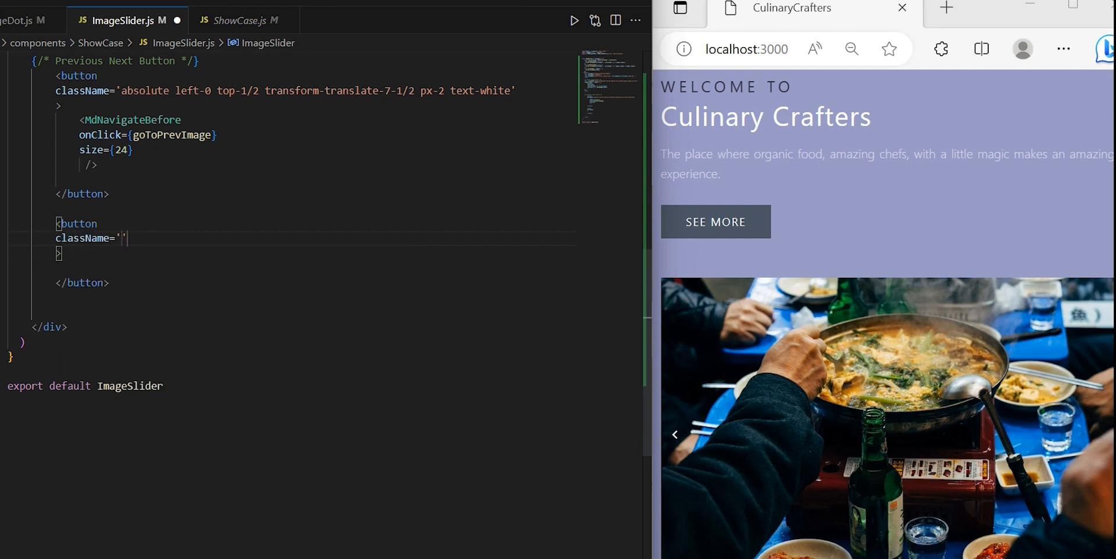
type("absolute right-0 top-1/2")
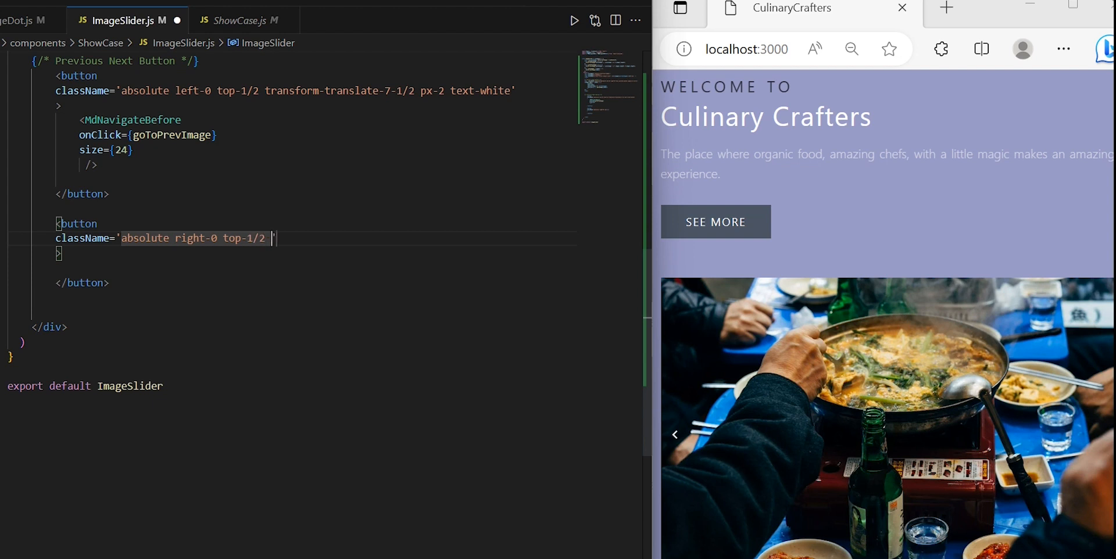
type("transform-traslate-y-")
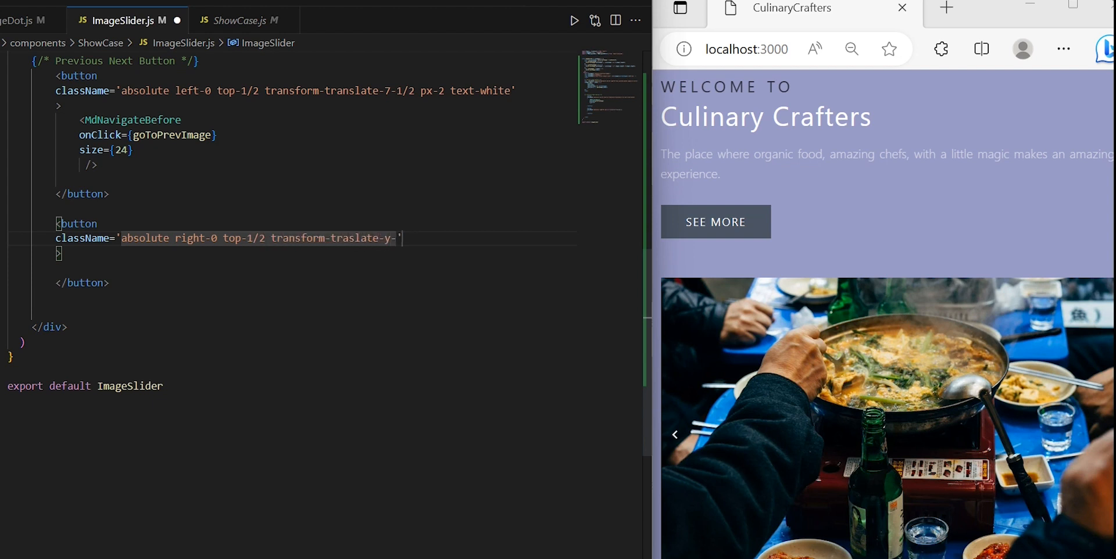
type("1/2 px-2 text-white")
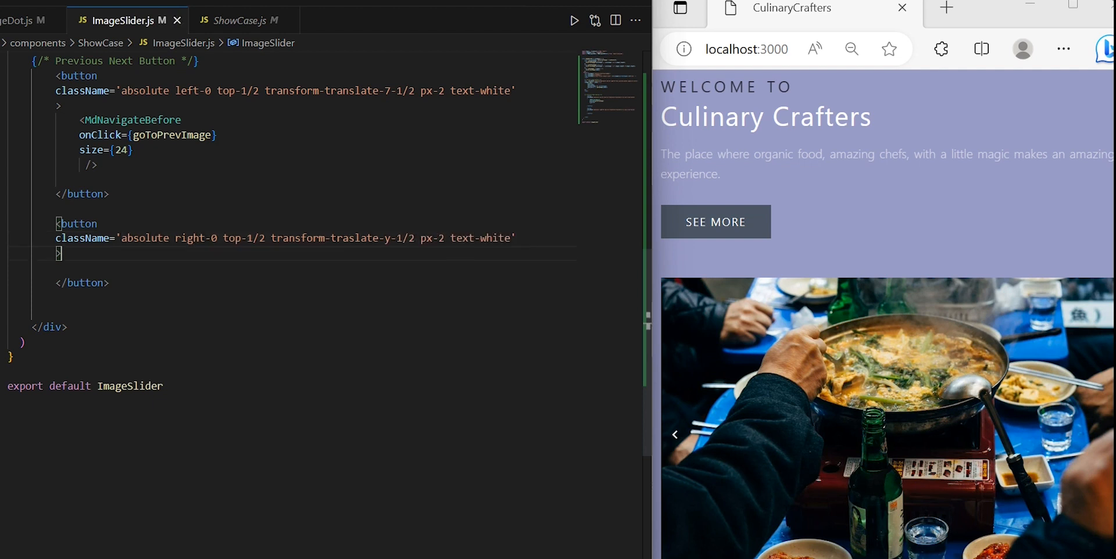
type("<MdNavigateNext size={")
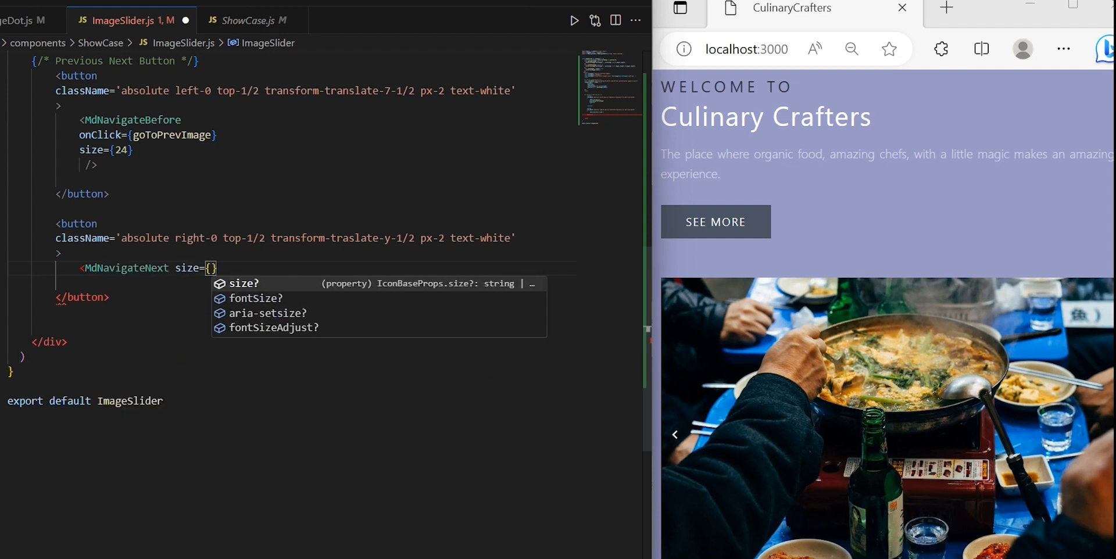
type("24")
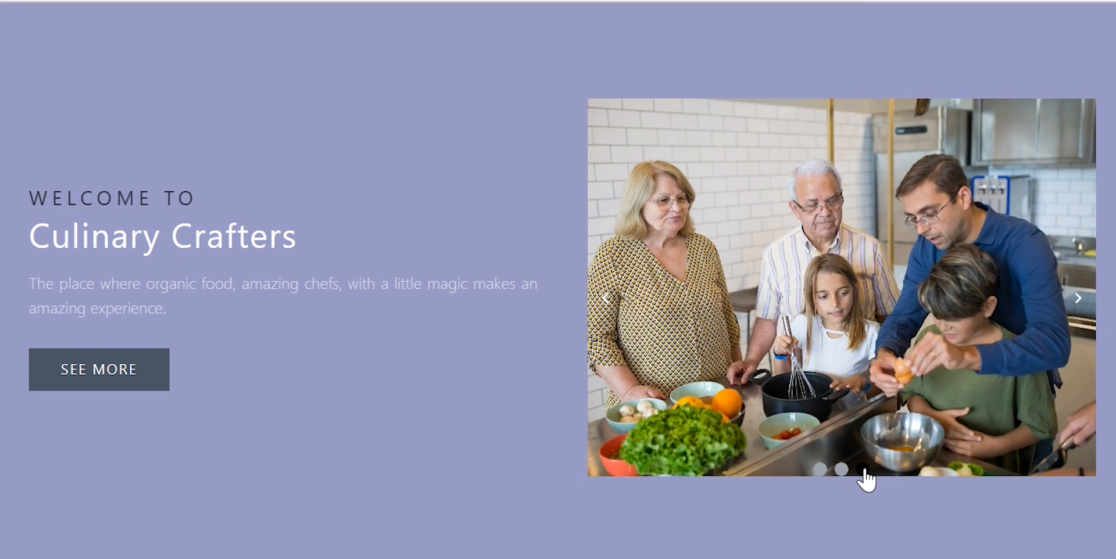
left_click(820, 459)
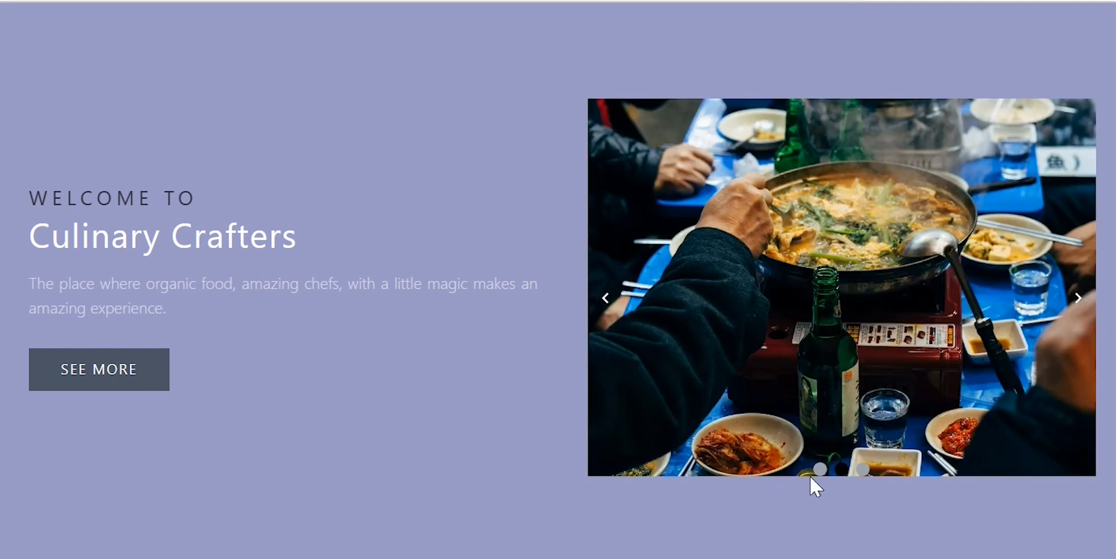
left_click(863, 469)
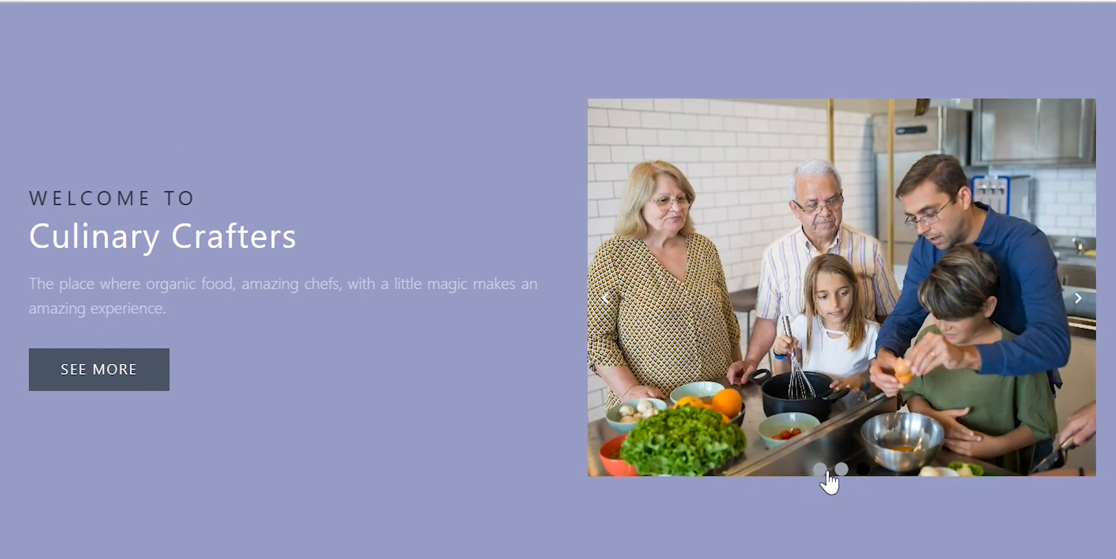